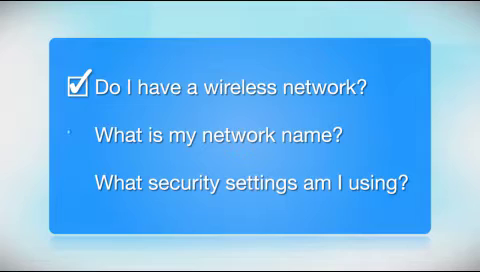
# Pass the Printer Setup introduction to start the step-by-step setup.
pyautogui.click(72, 132)
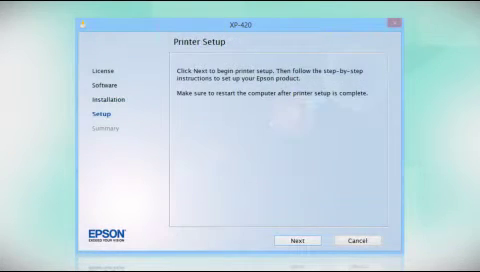
pyautogui.click(298, 238)
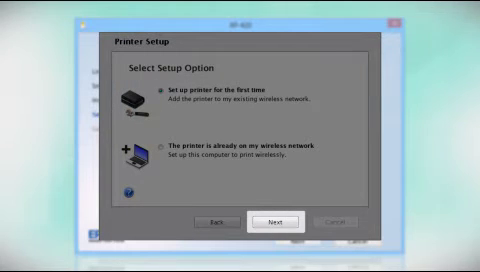
# Choose first-time setup using a temporary USB cable connection.
pyautogui.click(276, 220)
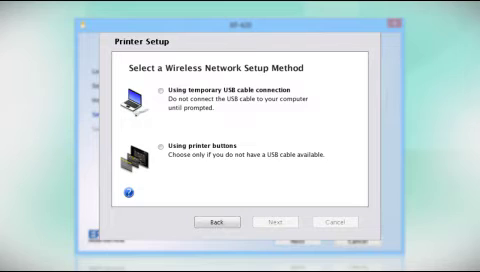
pyautogui.click(168, 97)
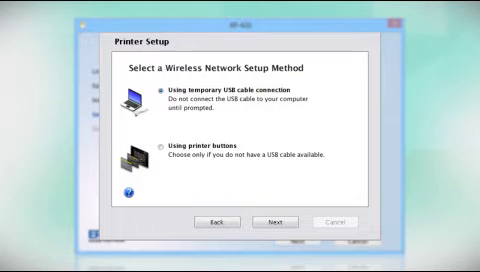
pyautogui.click(278, 222)
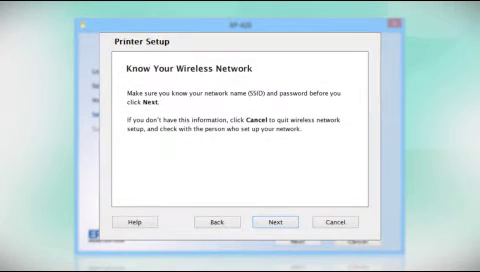
# Acknowledge the wireless network reminder and the finished ink-priming notice.
pyautogui.click(278, 222)
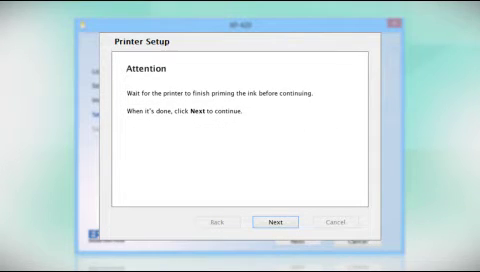
pyautogui.click(284, 221)
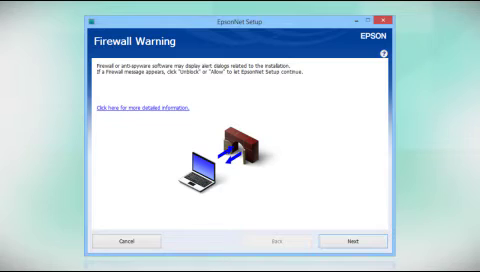
# Pass the firewall warning and submit the WPA security key.
pyautogui.click(351, 242)
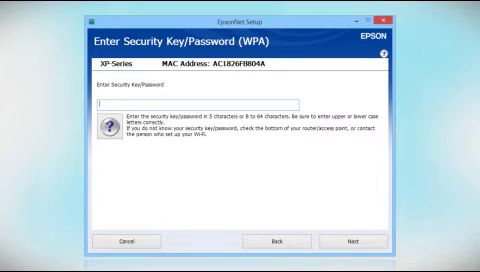
pyautogui.write('*****')
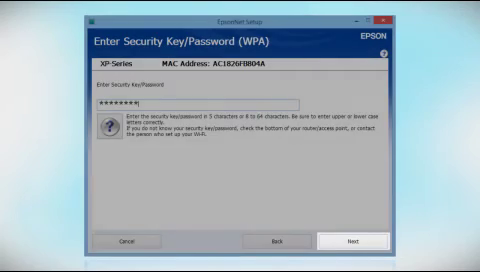
pyautogui.click(347, 242)
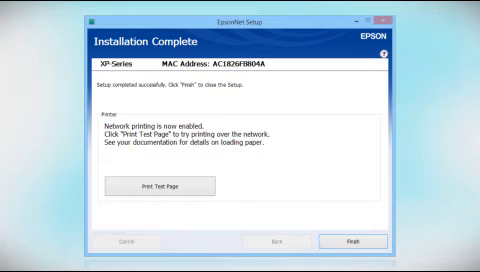
# Finish and close EpsonNet Setup after installation completes.
pyautogui.click(355, 244)
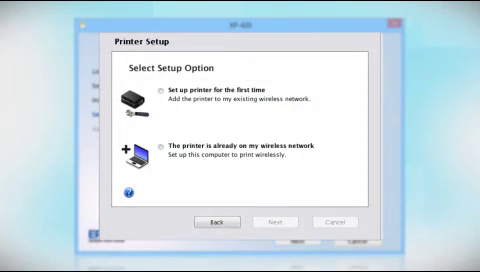
# Select 'The printer is already on my wireless network' as the setup option.
pyautogui.click(166, 148)
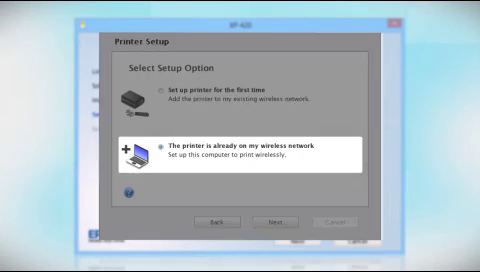